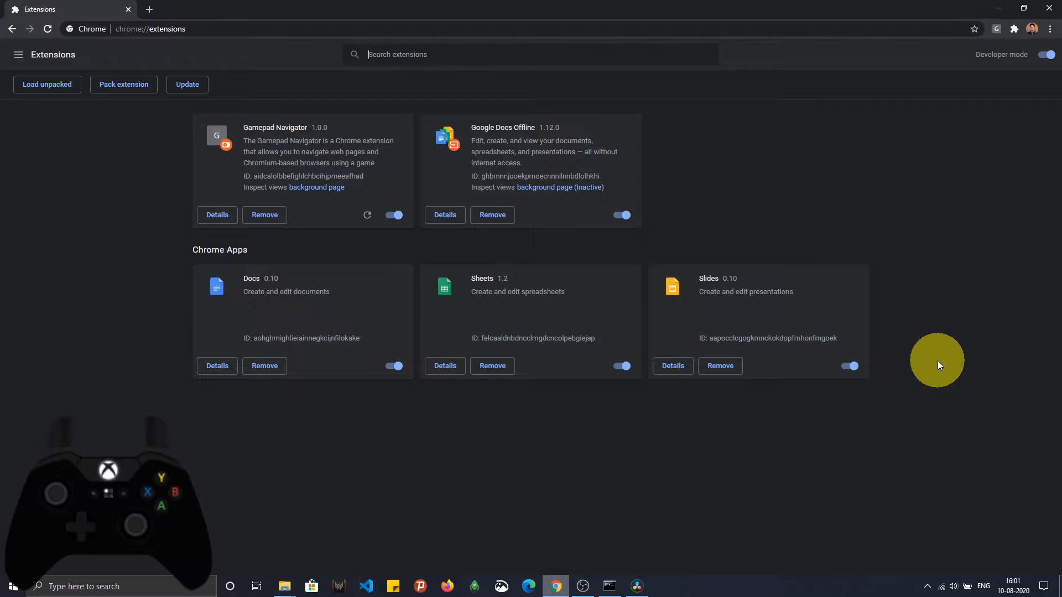
mouse_move(336, 134)
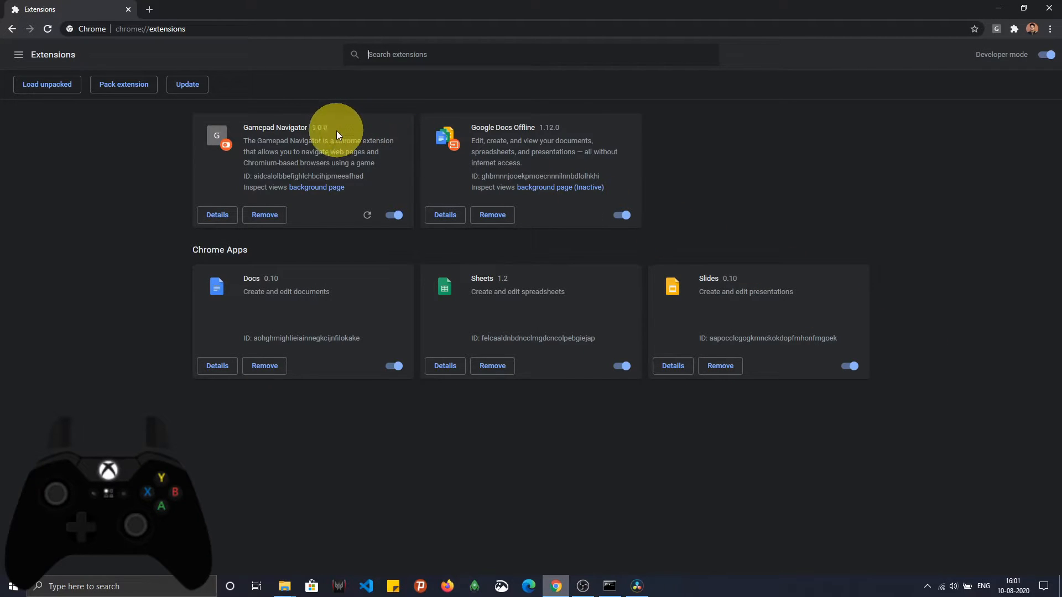
mouse_move(275, 135)
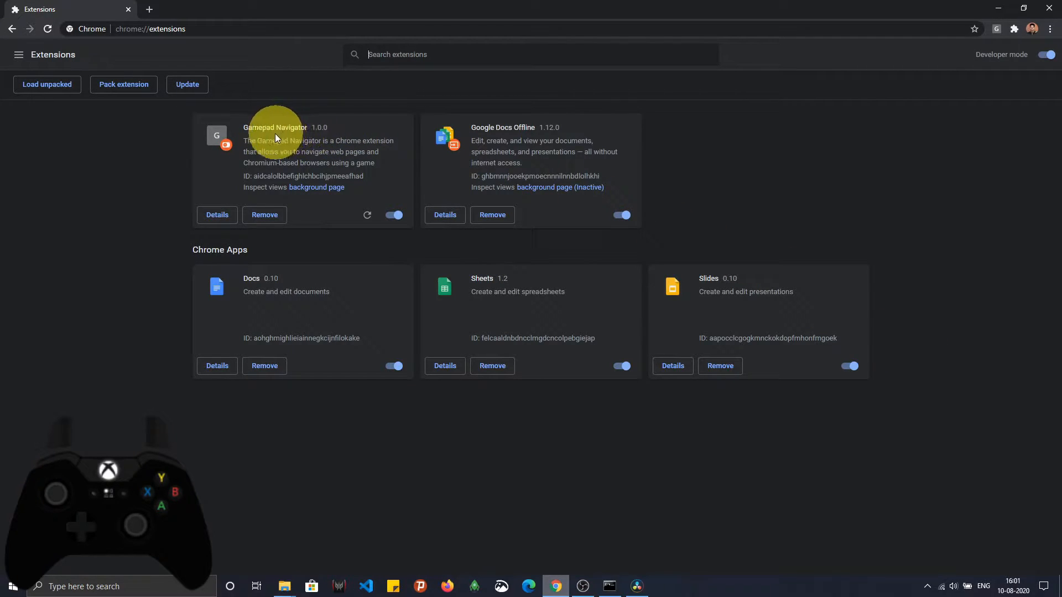
mouse_move(315, 135)
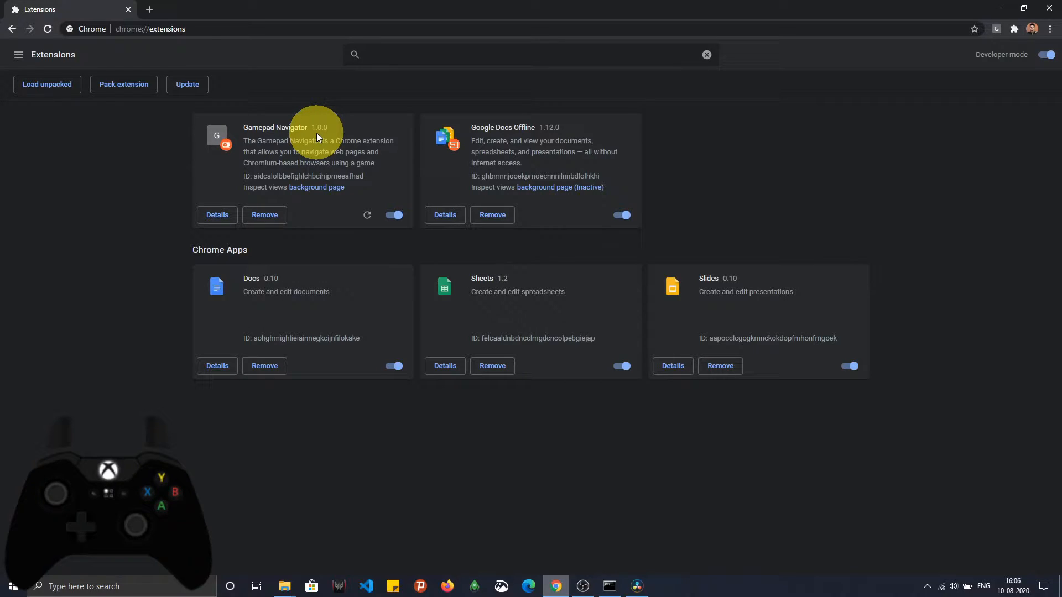
click(530, 54)
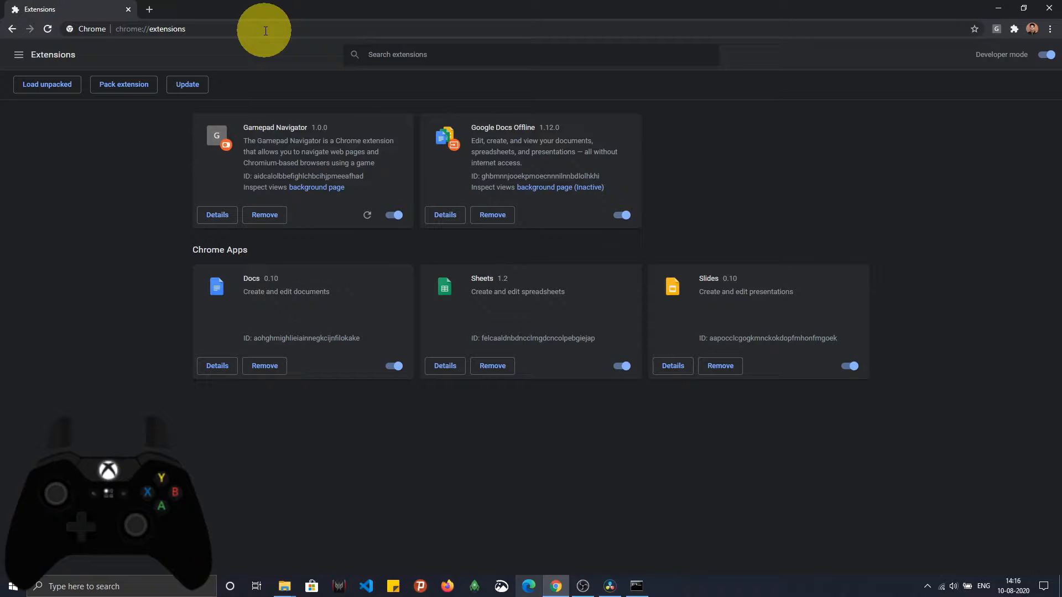
click(169, 29)
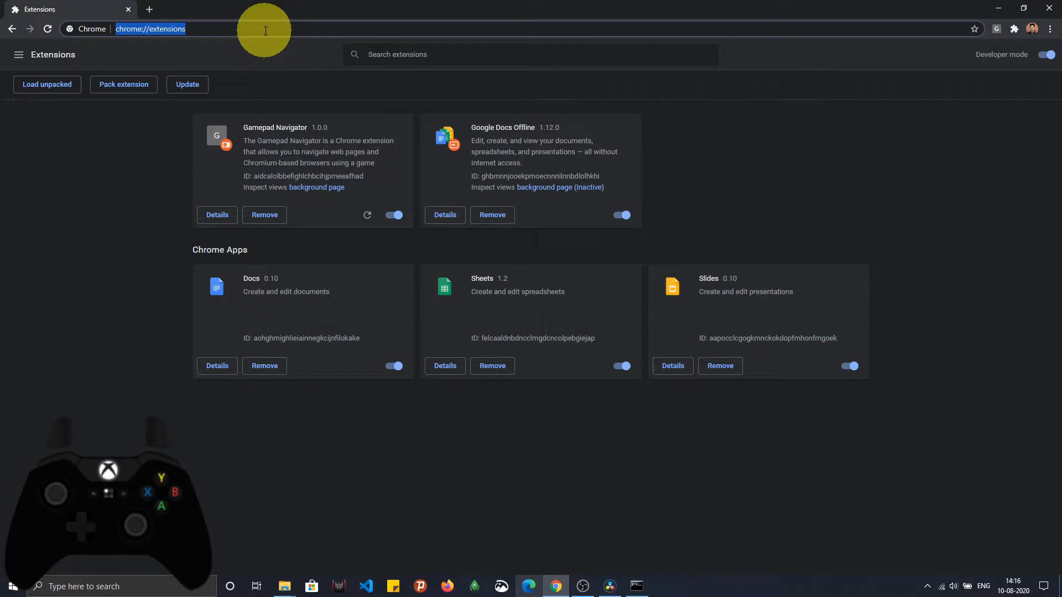
text(https://medium.com/topic/programming)
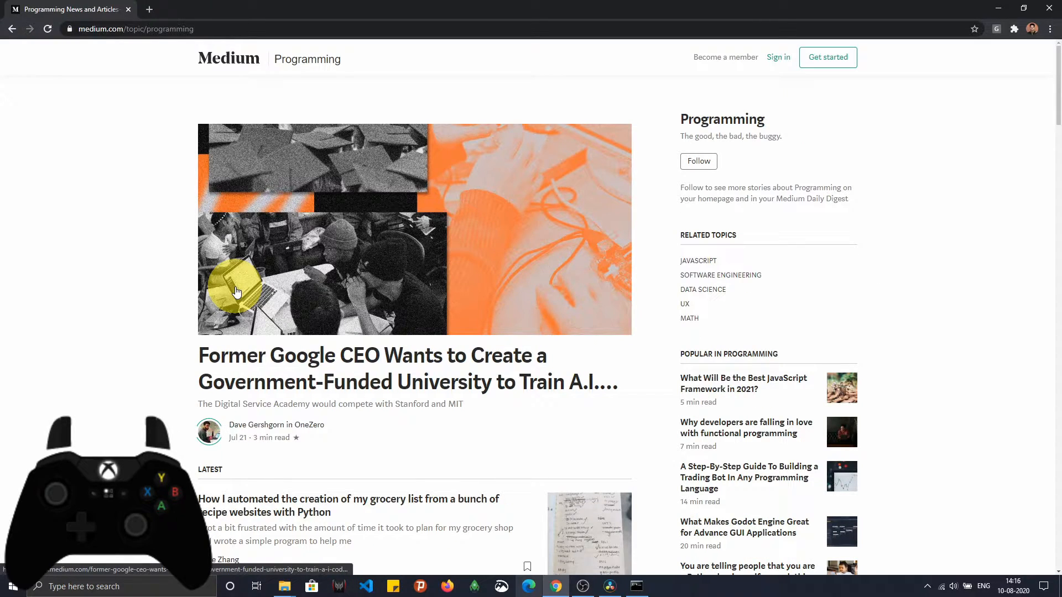
mouse_move(270, 274)
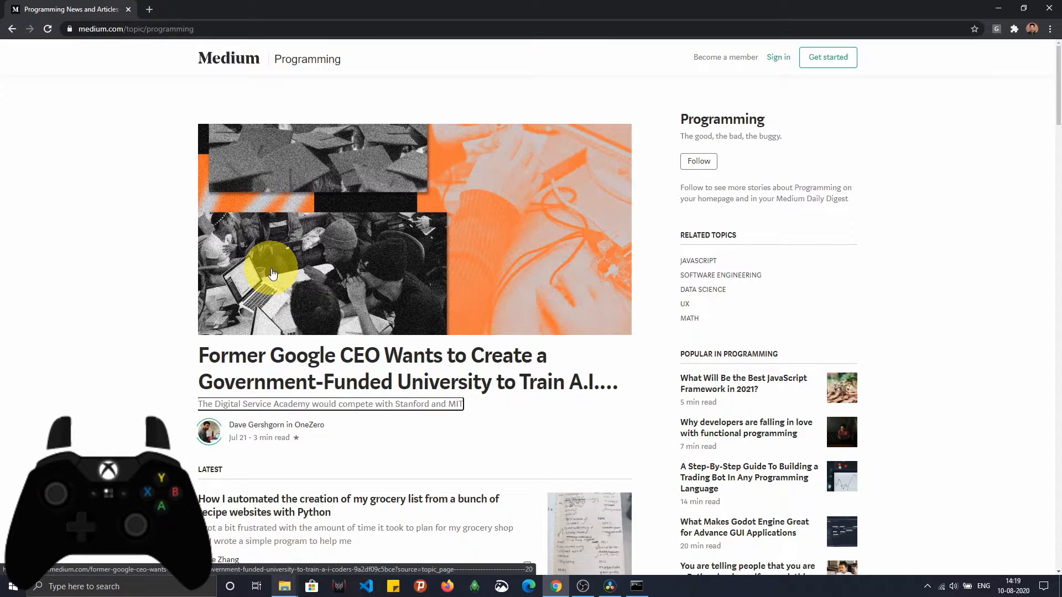
mouse_move(1016, 500)
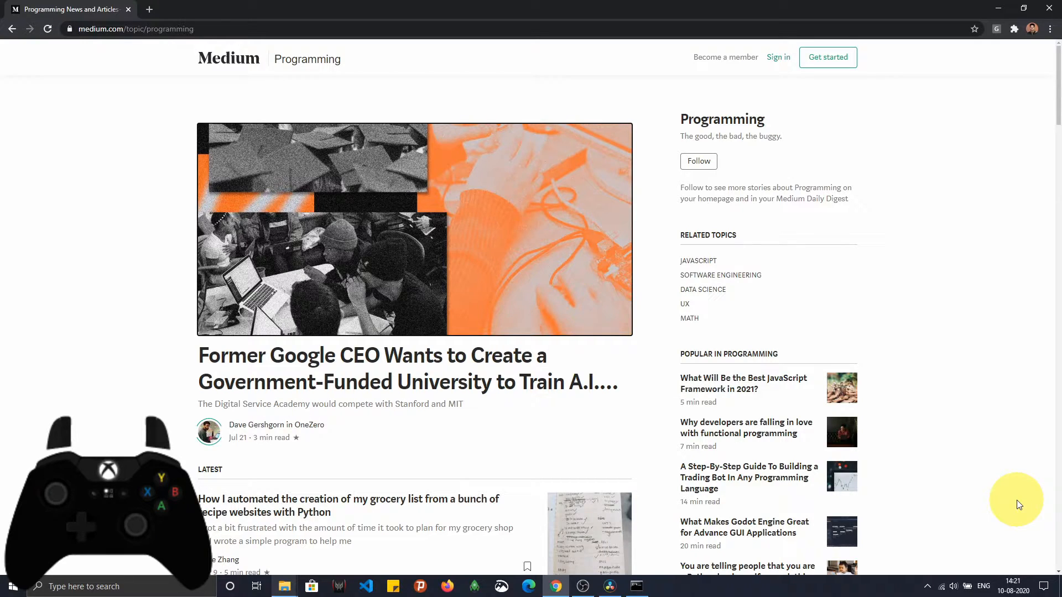
mouse_move(725, 57)
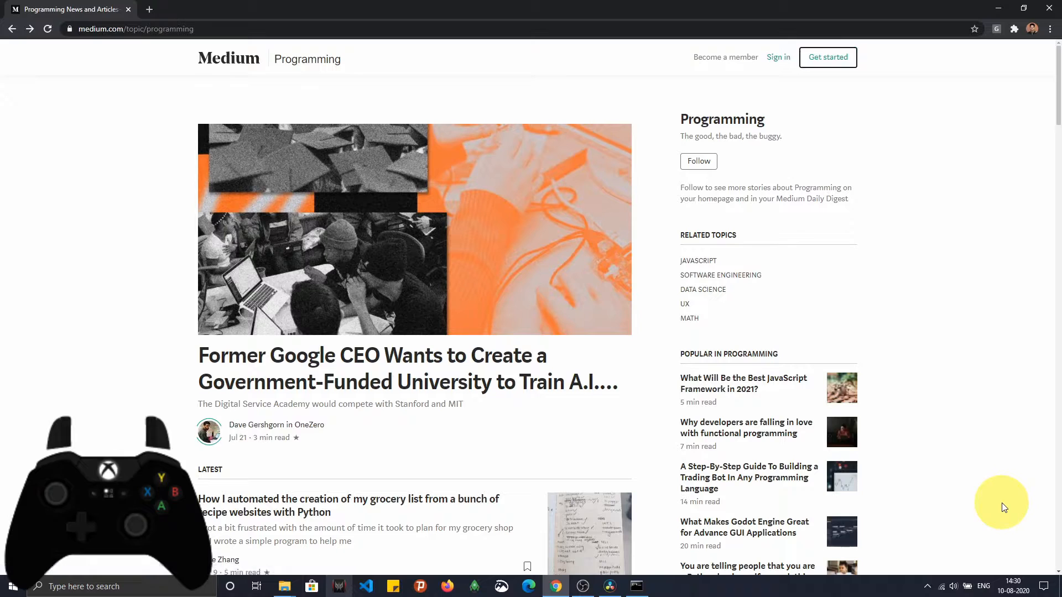
mouse_move(329, 404)
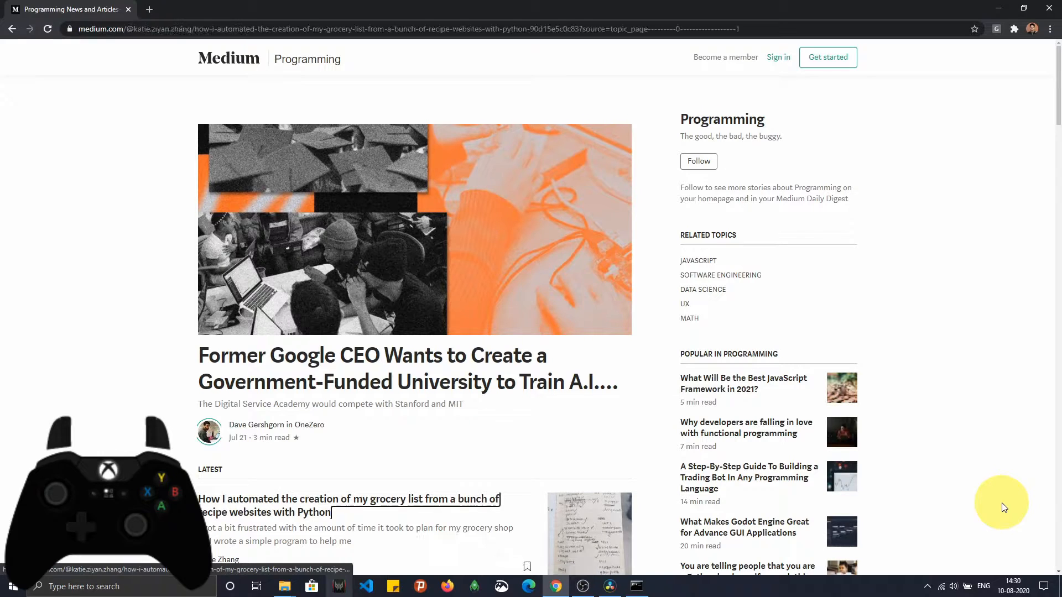
Step: Open Katie Zhang's Python grocery-list automation article and scroll through to its Approach section
click(348, 506)
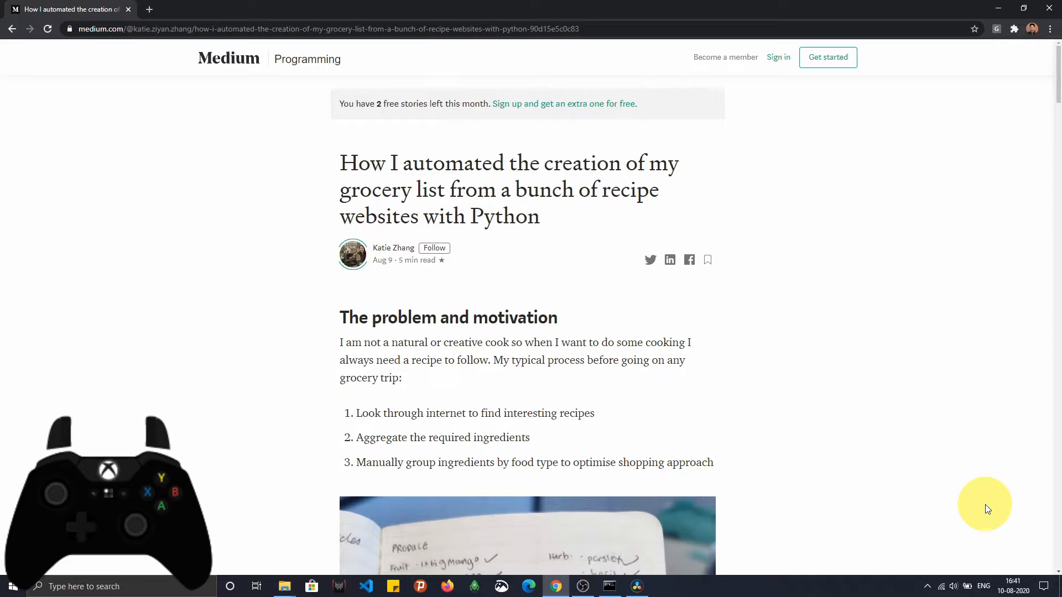
mouse_move(946, 281)
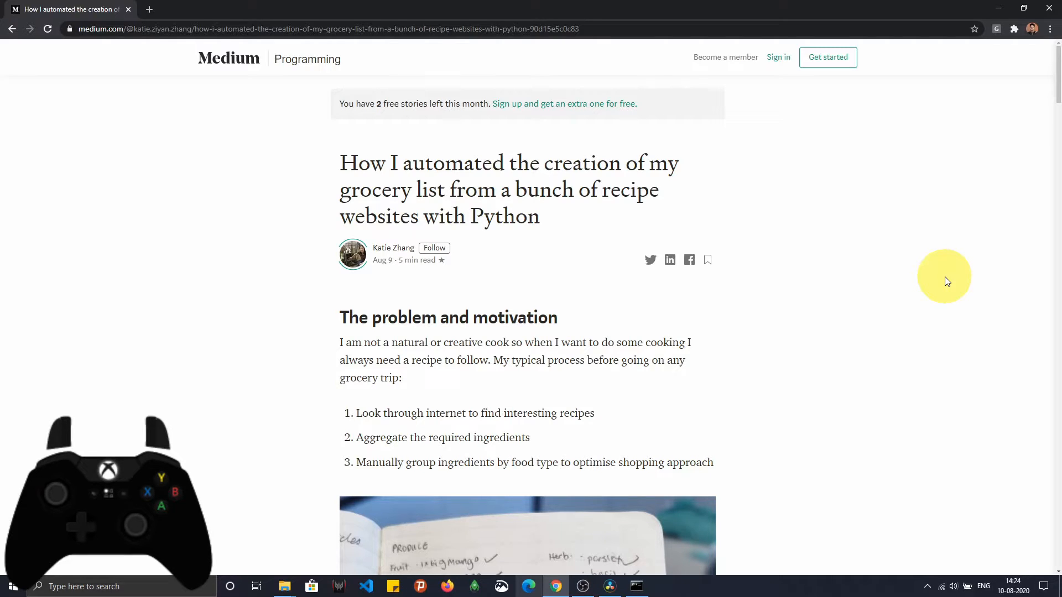
scroll(down, 3)
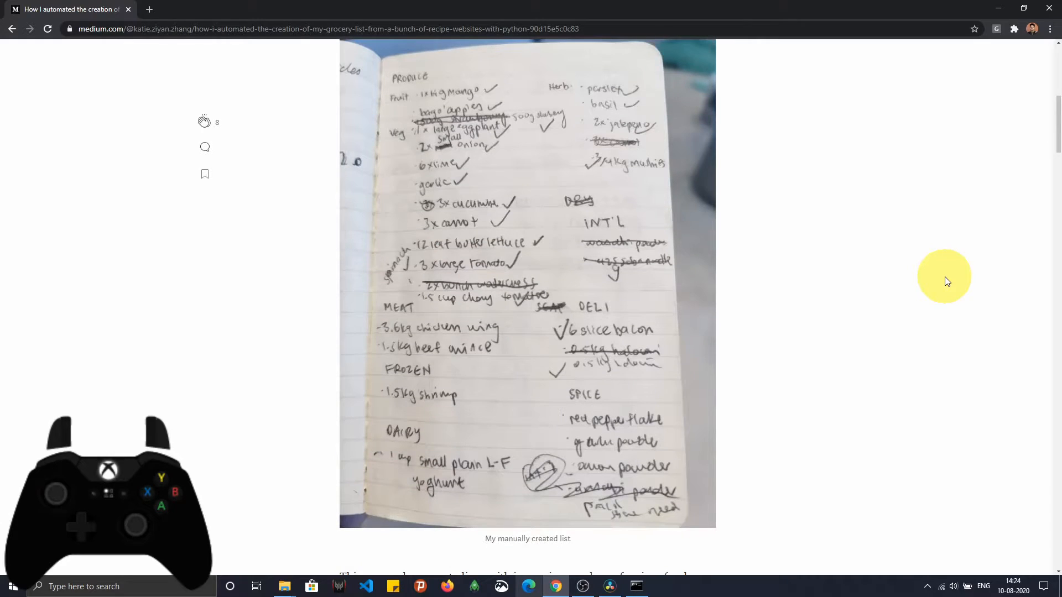
scroll(down, 3)
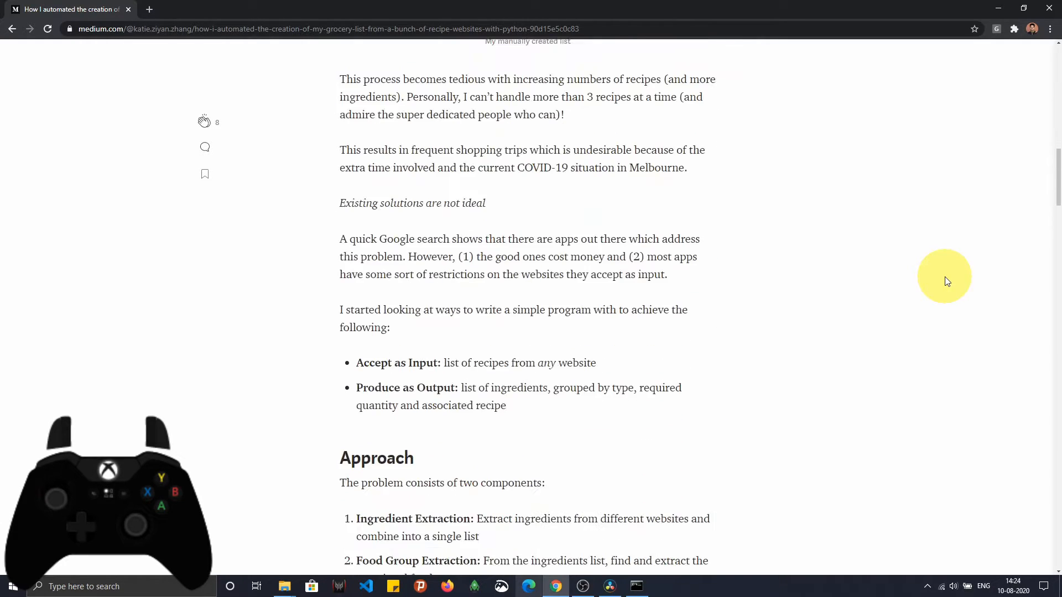
scroll(down, 3)
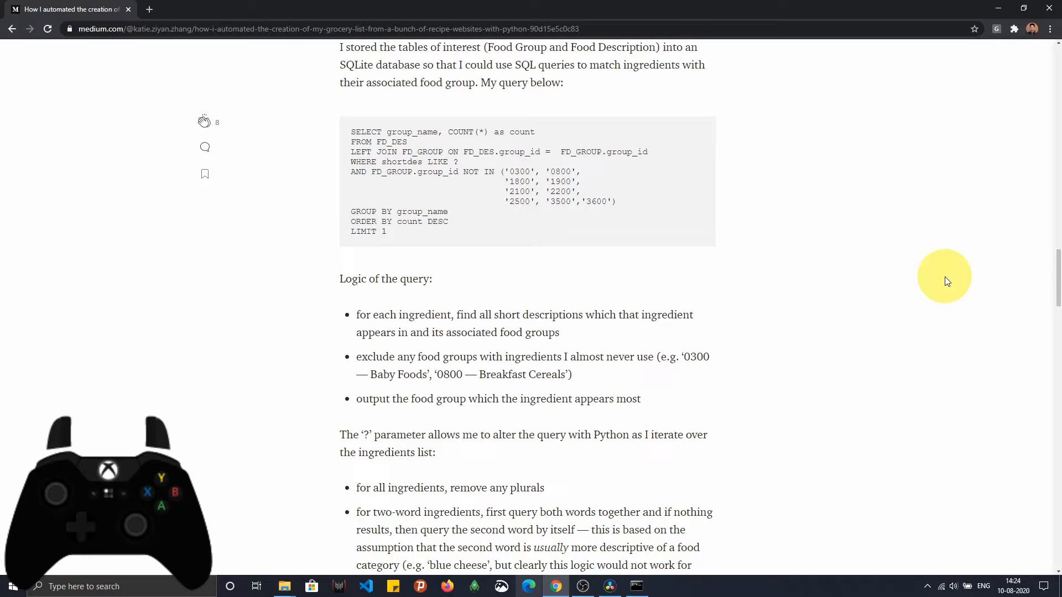
scroll(up, 3)
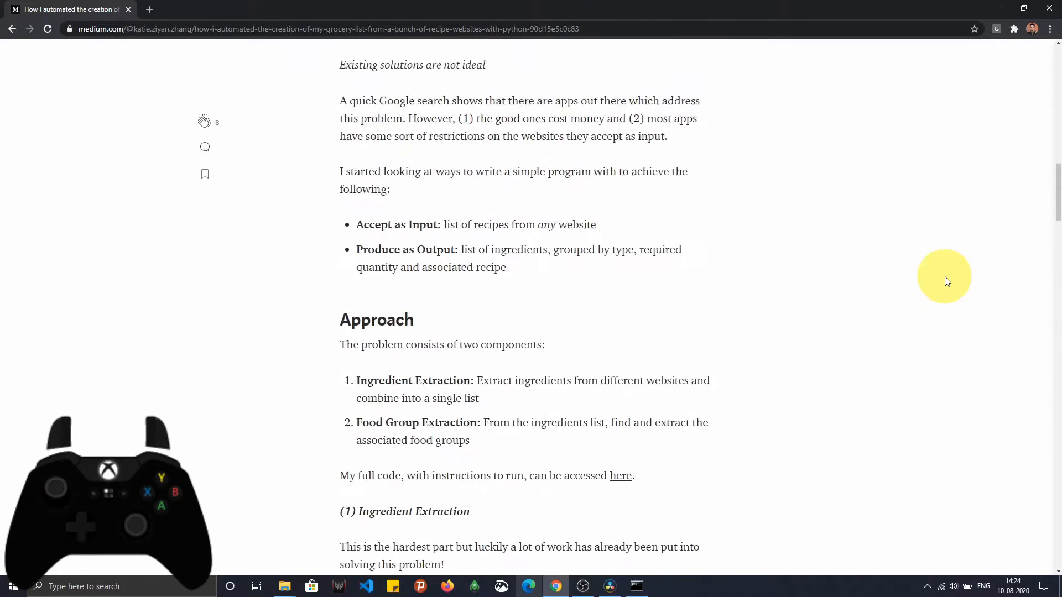
scroll(up, 3)
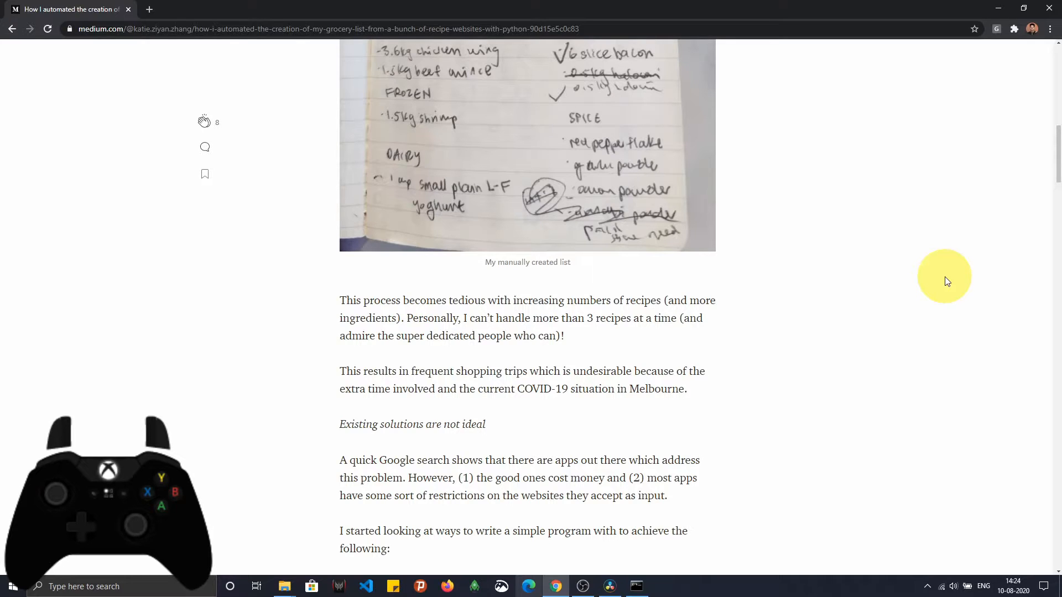
scroll(down, 3)
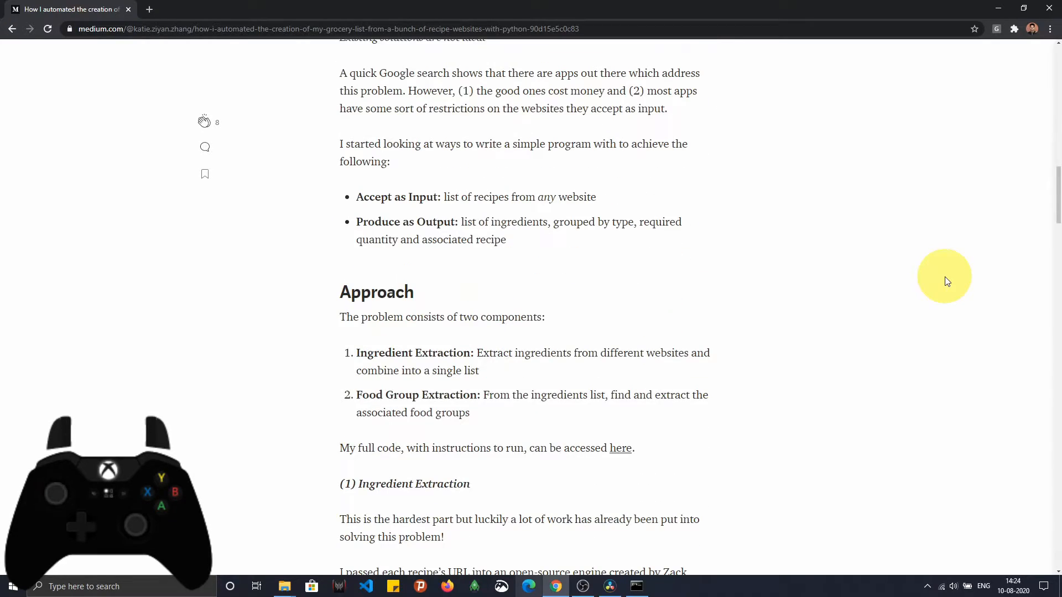
scroll(down, 3)
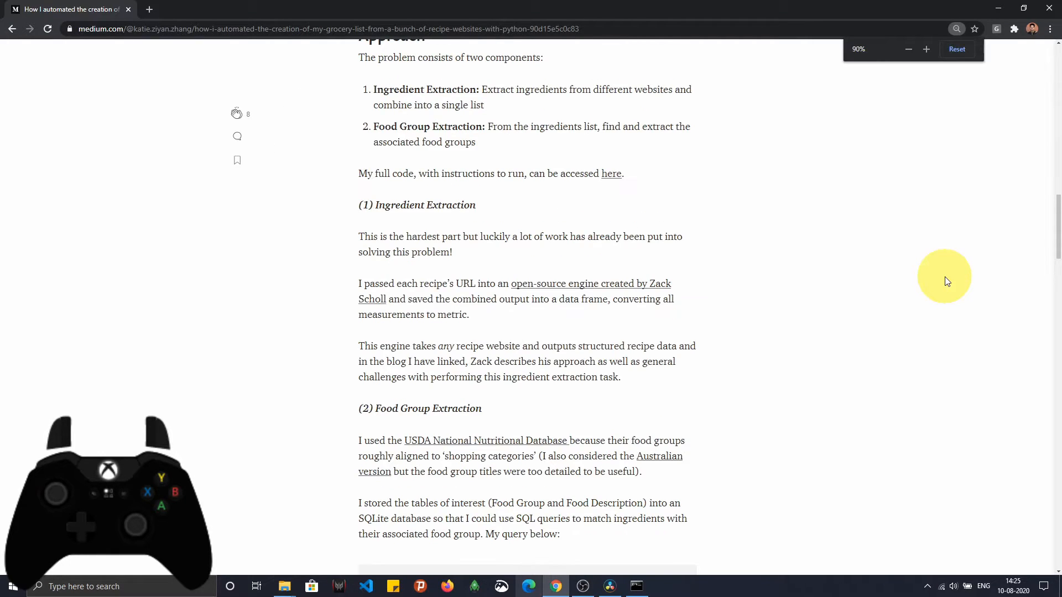
click(925, 49)
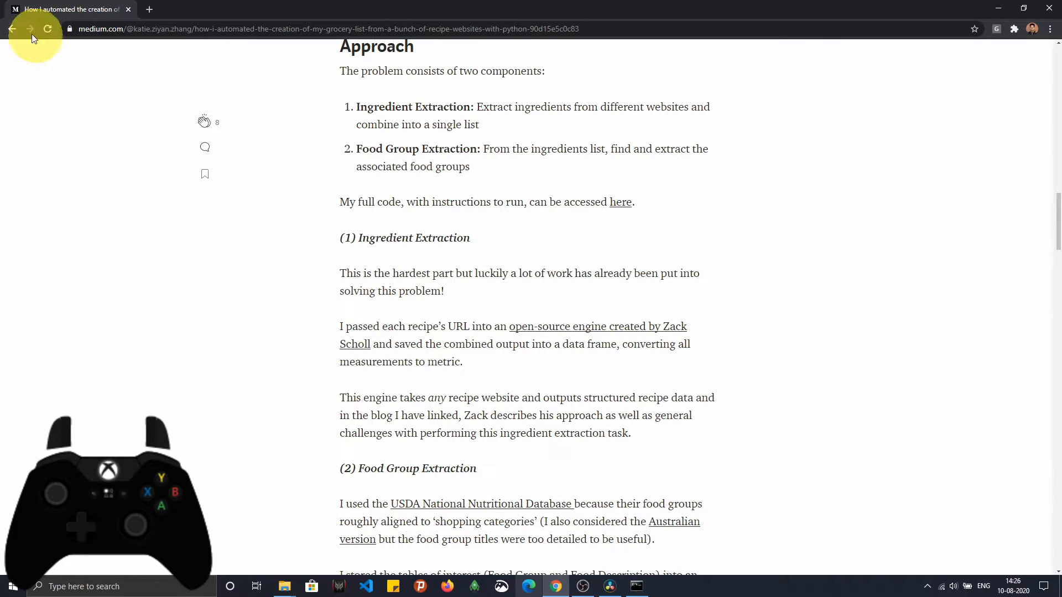
mouse_move(20, 36)
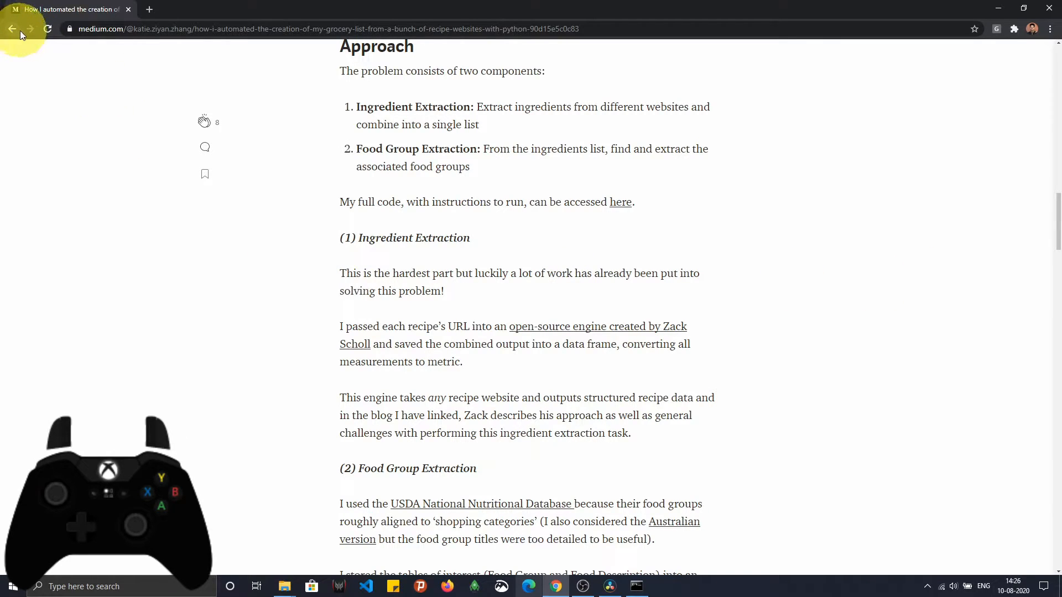
mouse_move(30, 29)
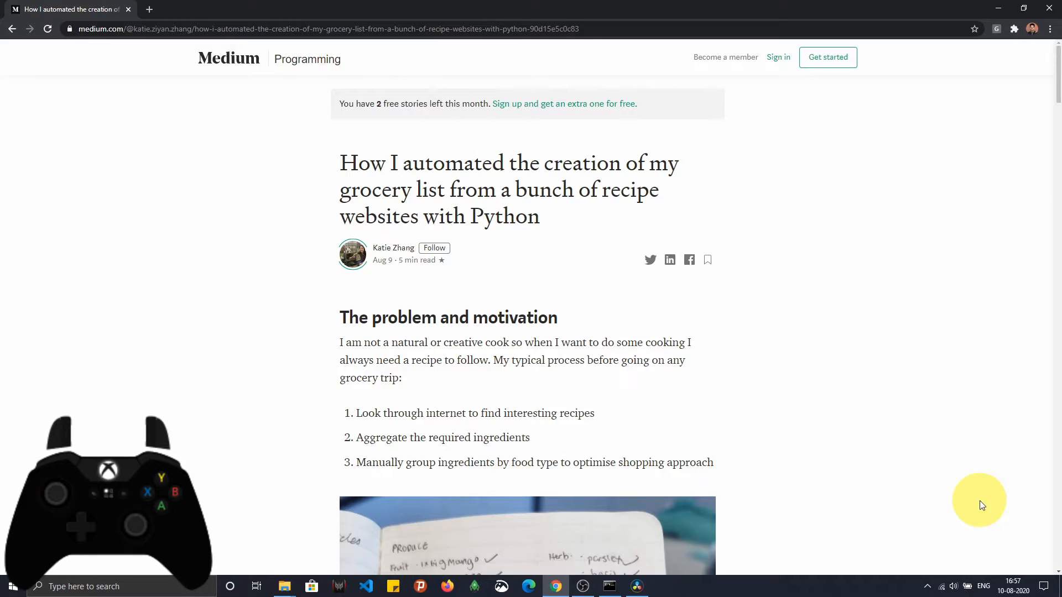
Step: Scroll the grocery-list article back up to its title and opening section
click(307, 59)
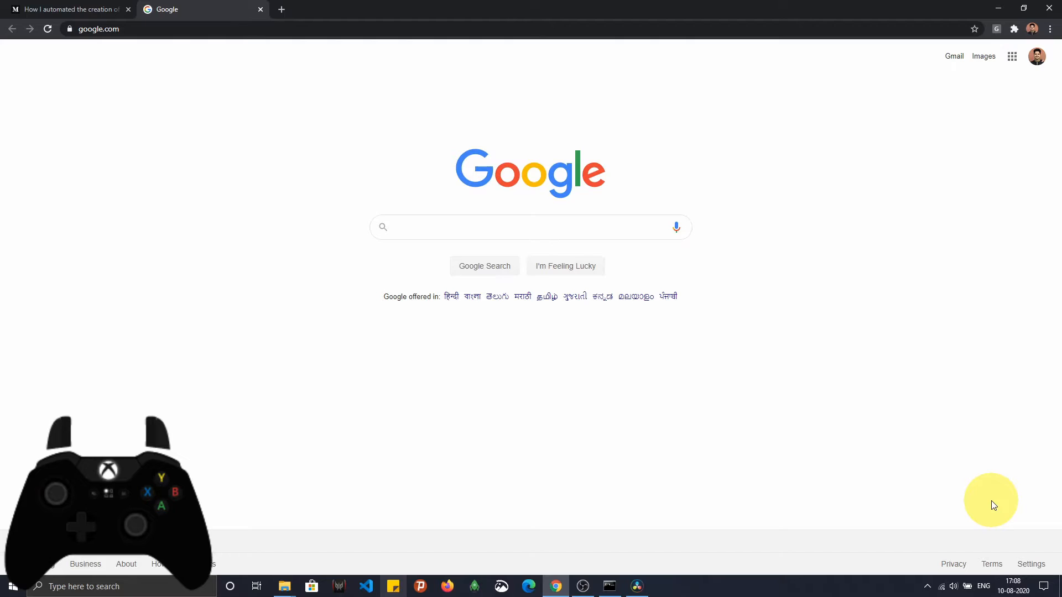
Step: Focus the Google search box in the new tab, ready for a query
click(529, 226)
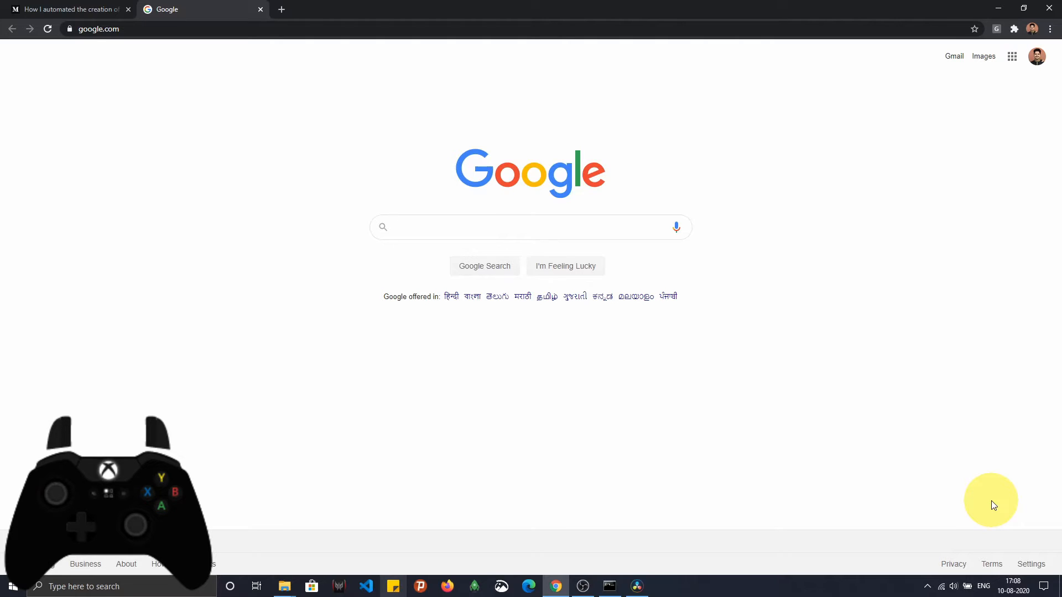
click(529, 226)
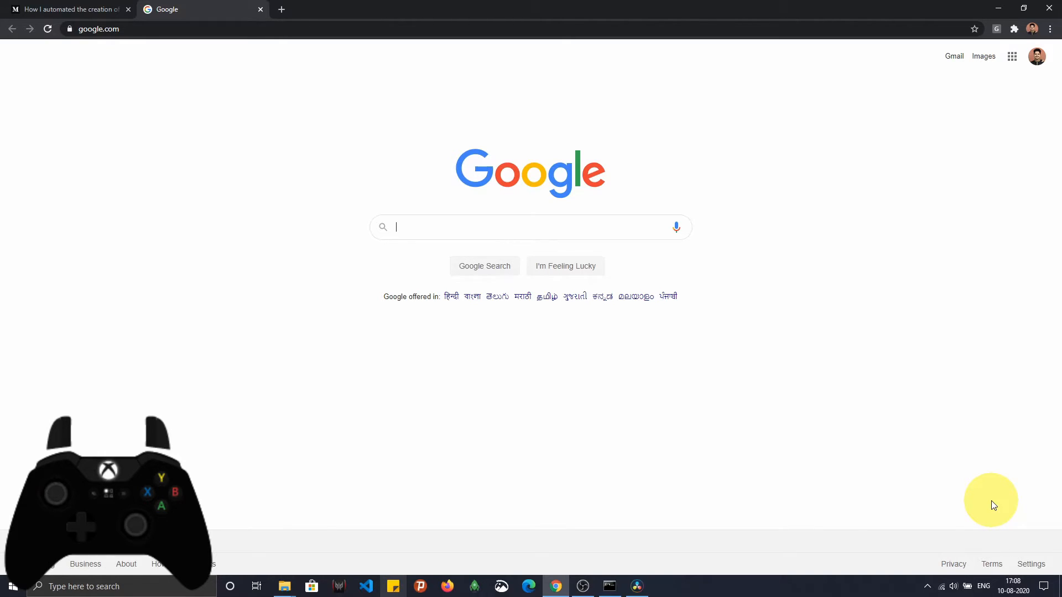
Step: Switch to the Google tab, open a third Google tab, then return to the Medium article tab
click(67, 9)
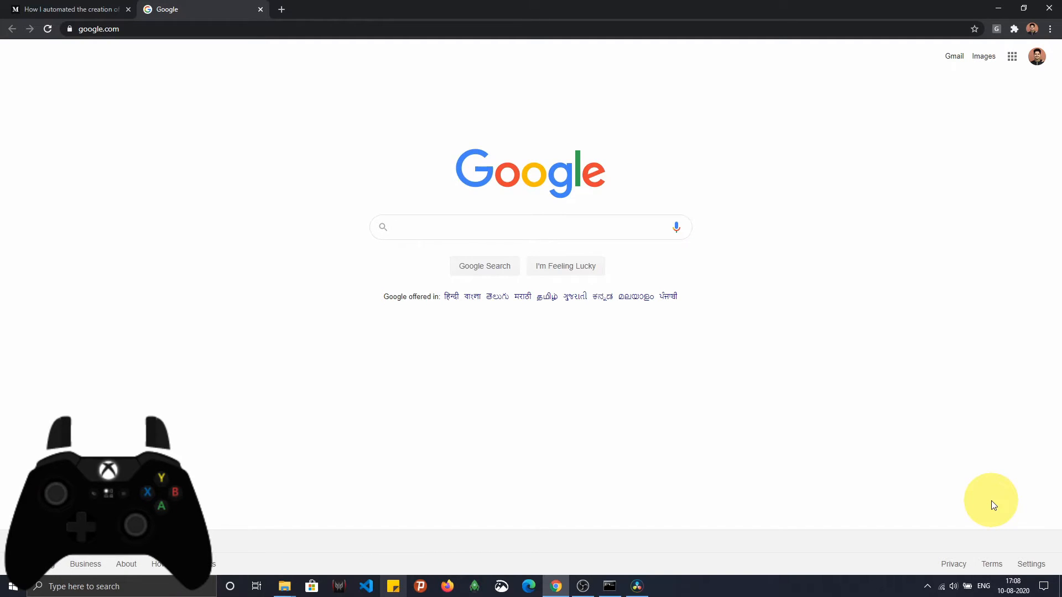
click(68, 9)
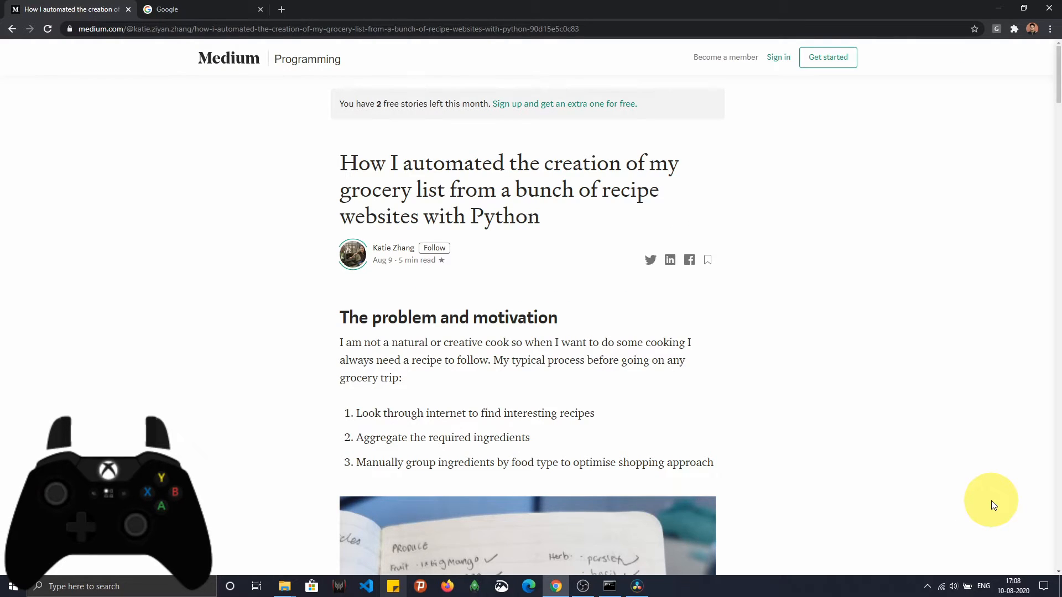
click(204, 9)
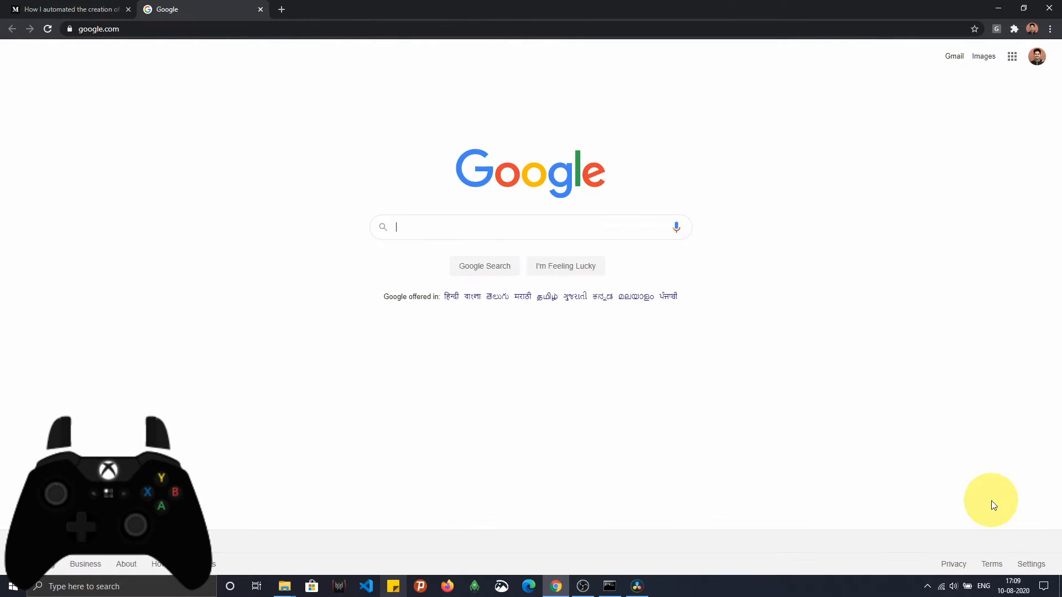
click(280, 9)
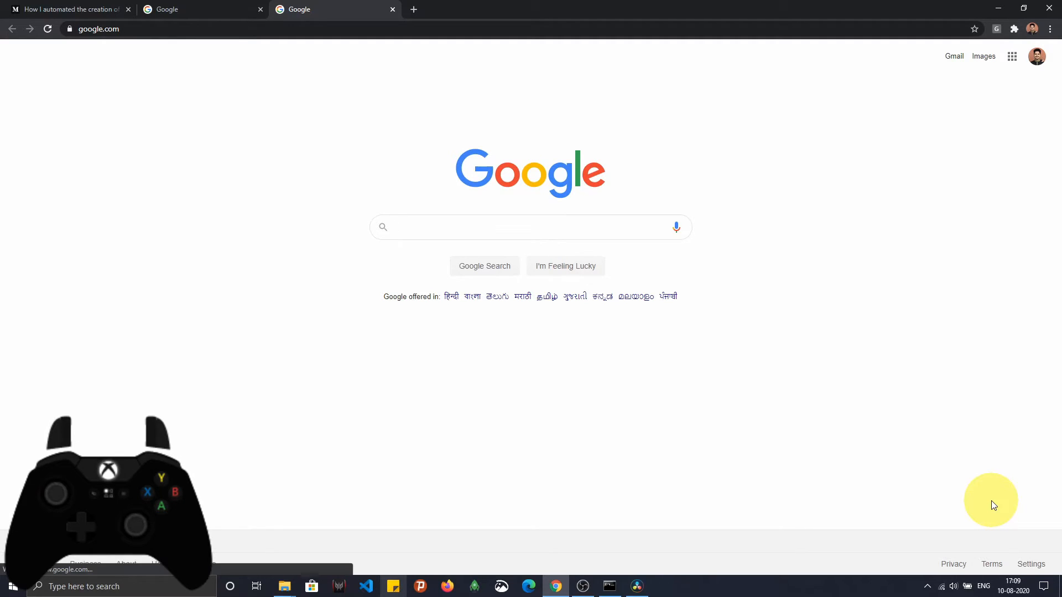
click(529, 227)
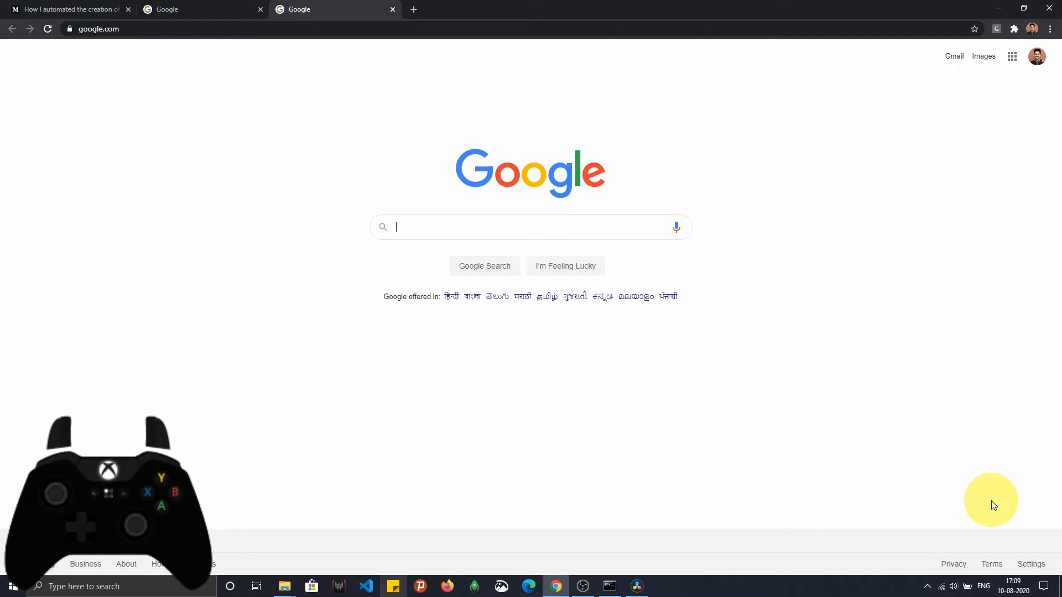
click(68, 9)
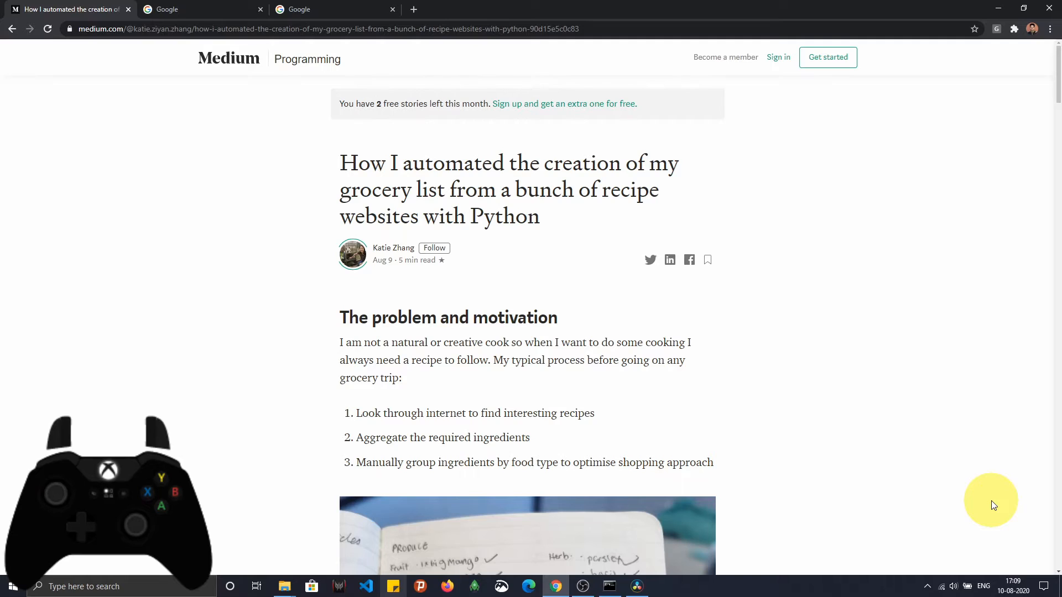
Step: Close the extra Google tabs, reopen the last closed Google tab, and return to the first tab
click(197, 9)
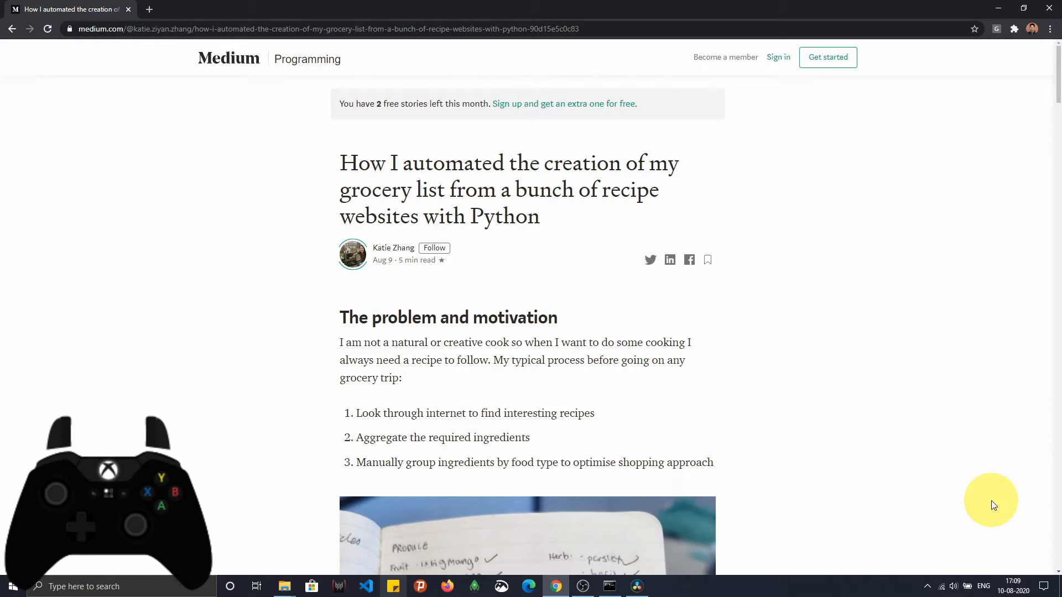
click(281, 9)
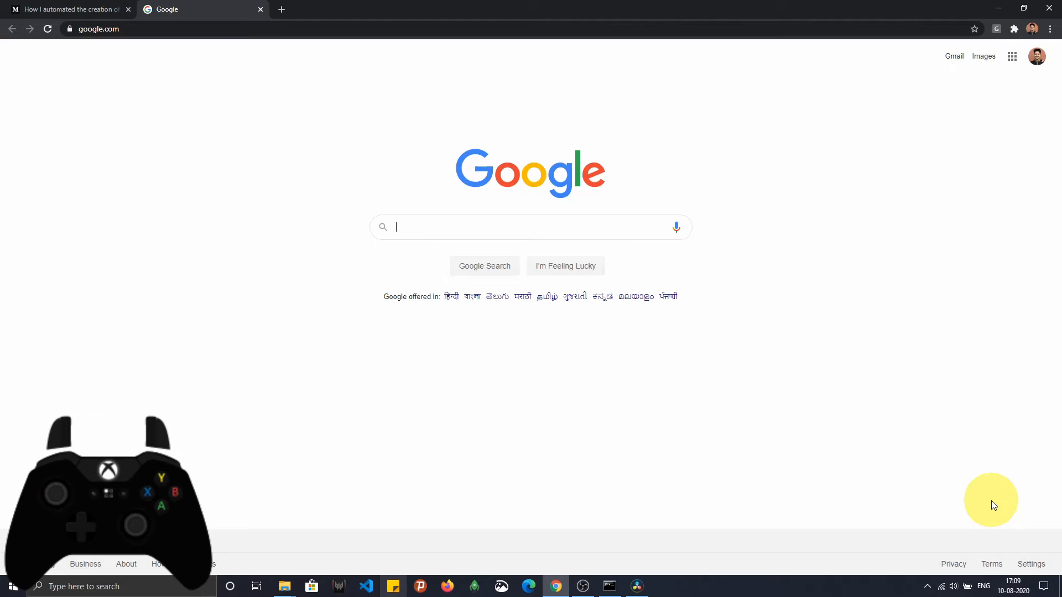
click(68, 9)
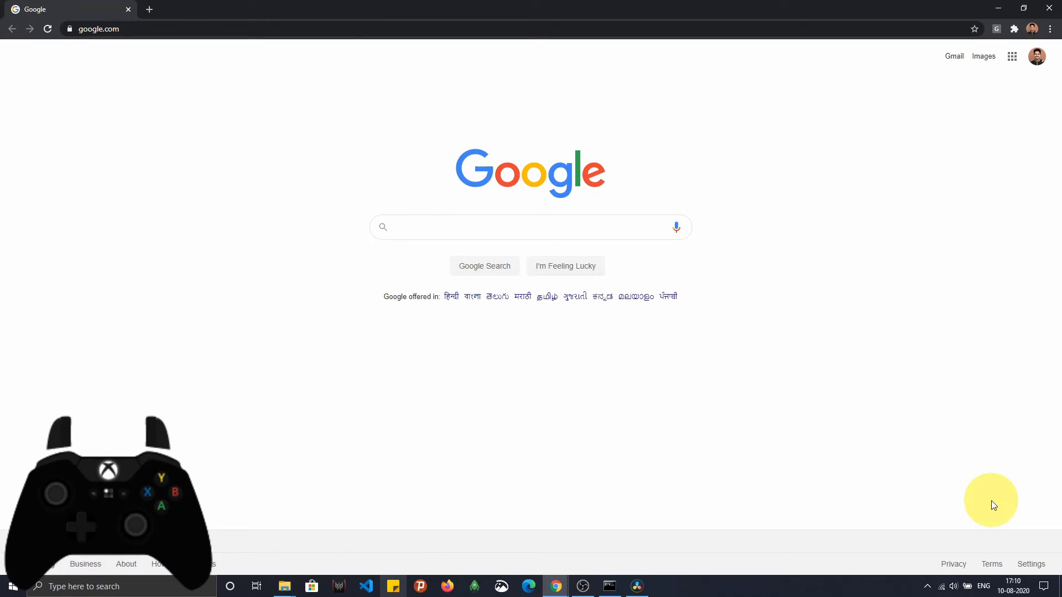
Step: Reopen the closed grocery-list article tab beside the Google homepage tab
click(529, 226)
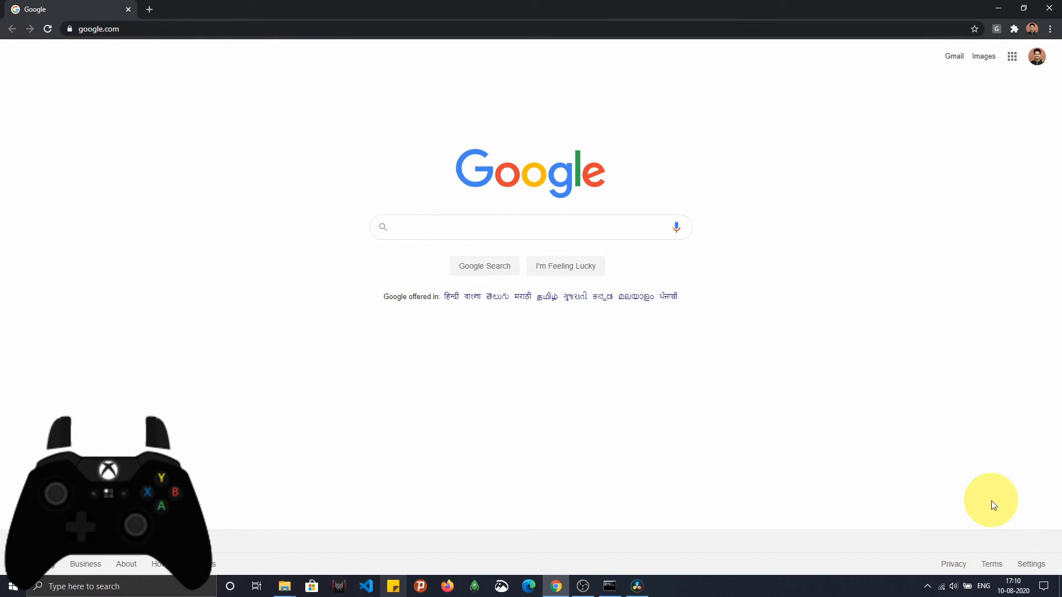
click(529, 226)
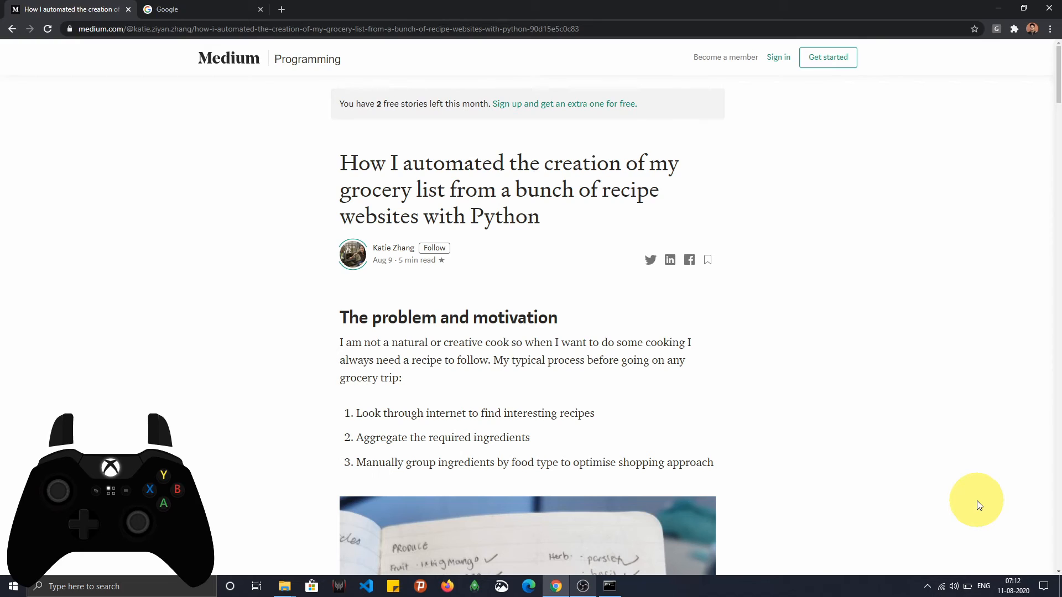
mouse_move(998, 256)
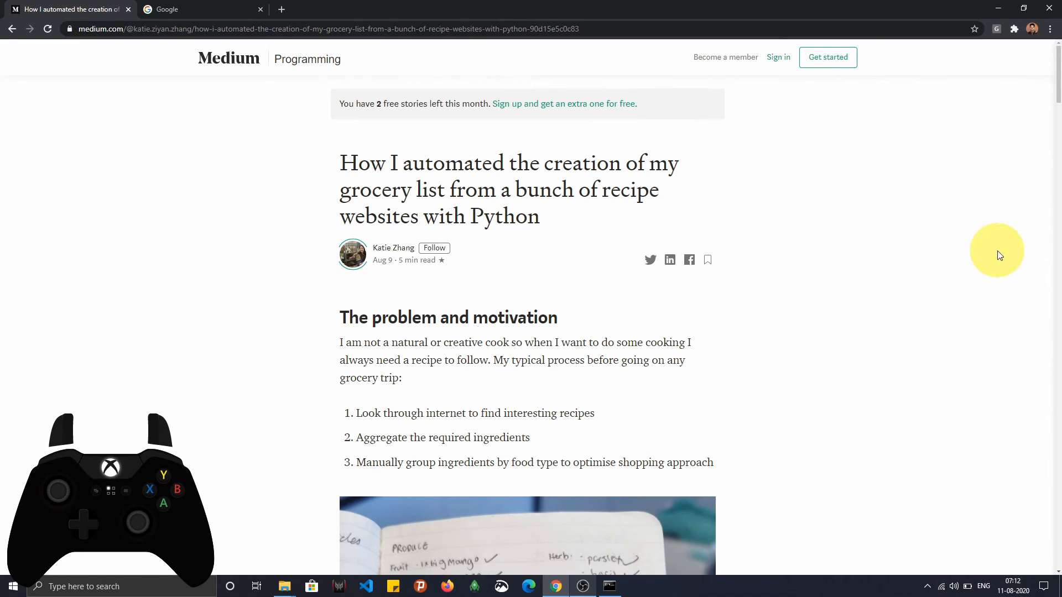
mouse_move(996, 32)
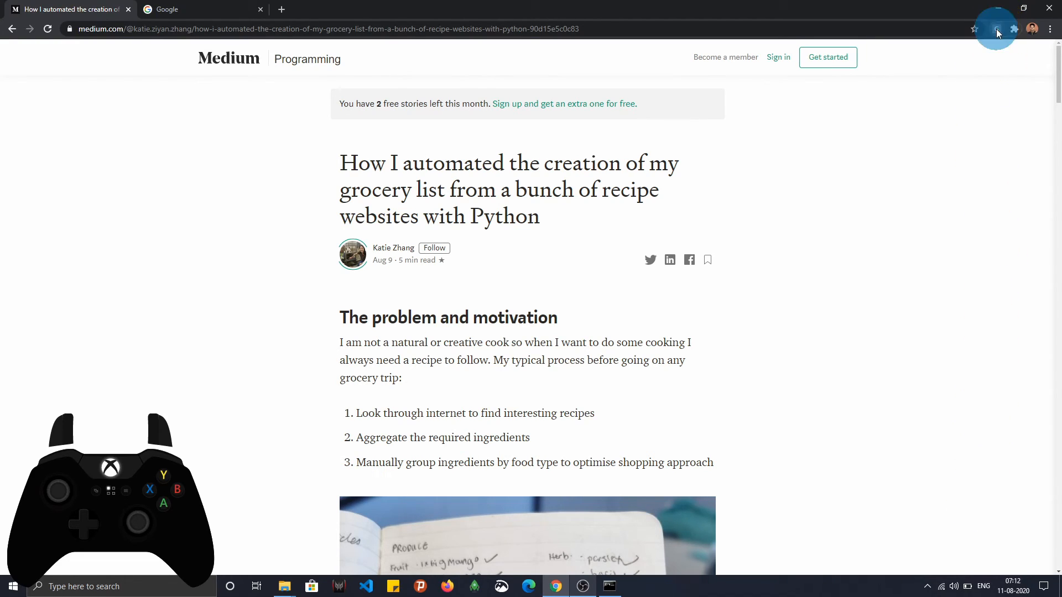
Step: In the Gamepad Navigator popup, select Button 0: A as the input to remap
click(996, 29)
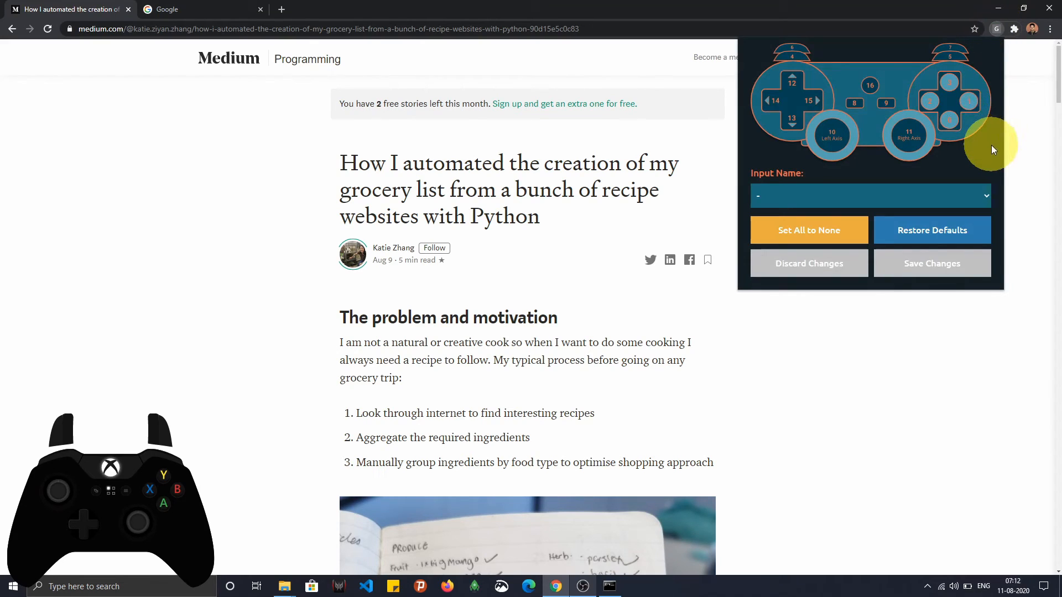
mouse_move(906, 198)
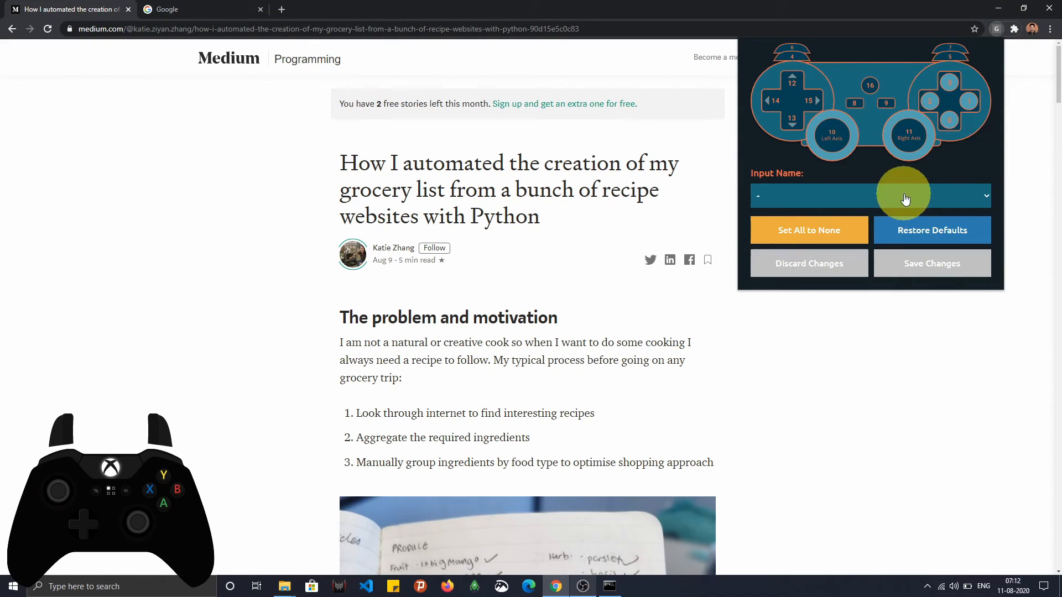
click(871, 196)
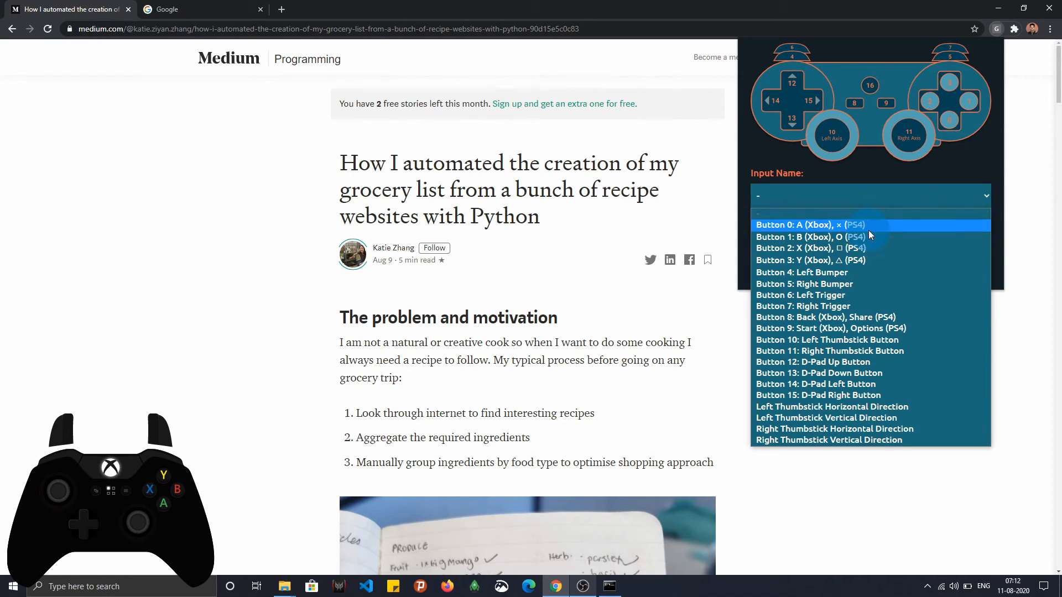
click(811, 225)
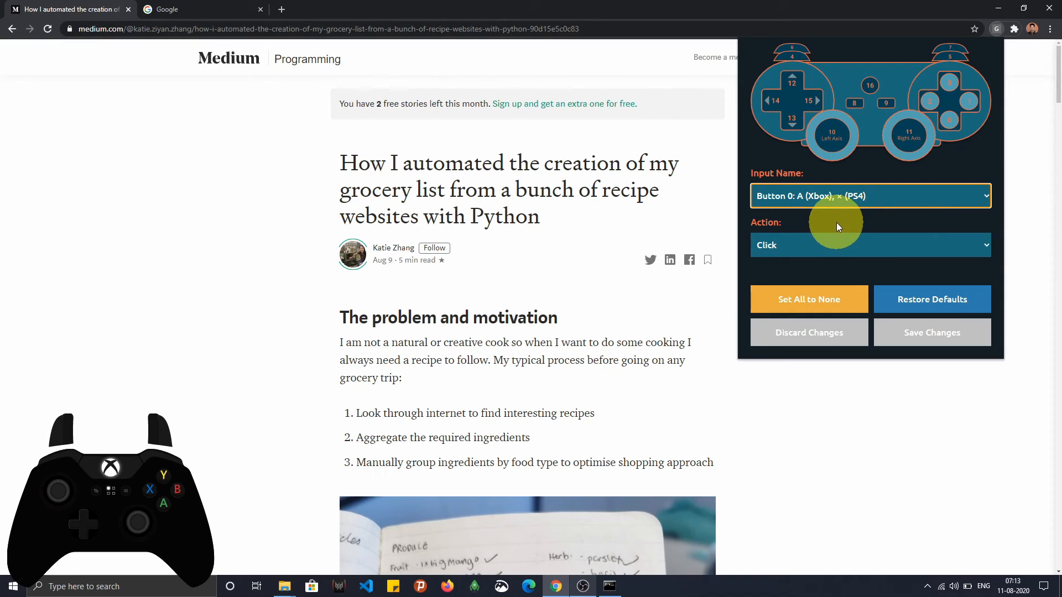
mouse_move(841, 249)
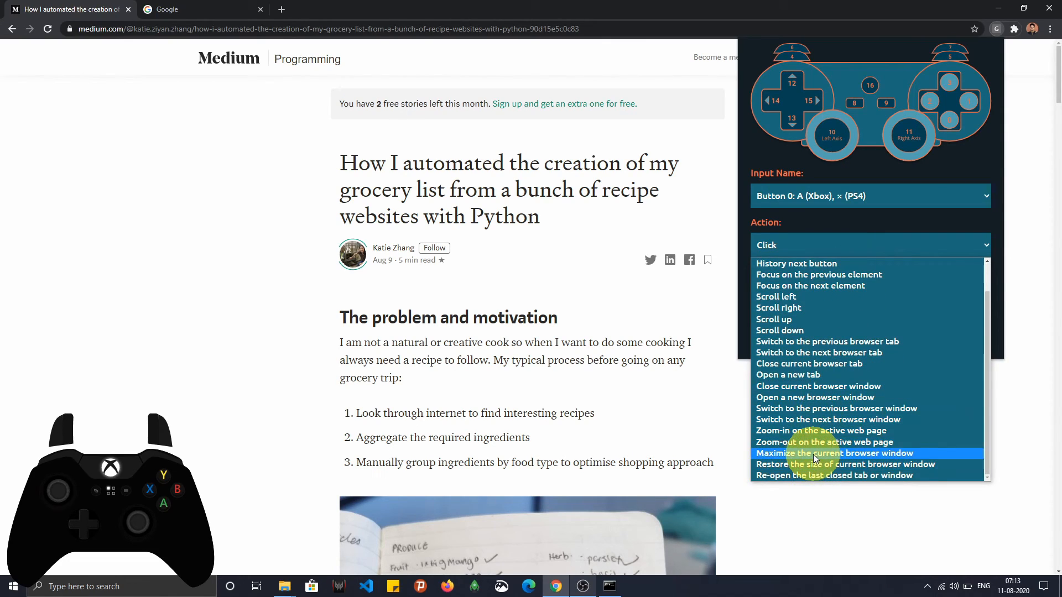
Step: Map A to 'Maximize the current browser window' and B to 'Restore the size of current browser window', then save
click(814, 453)
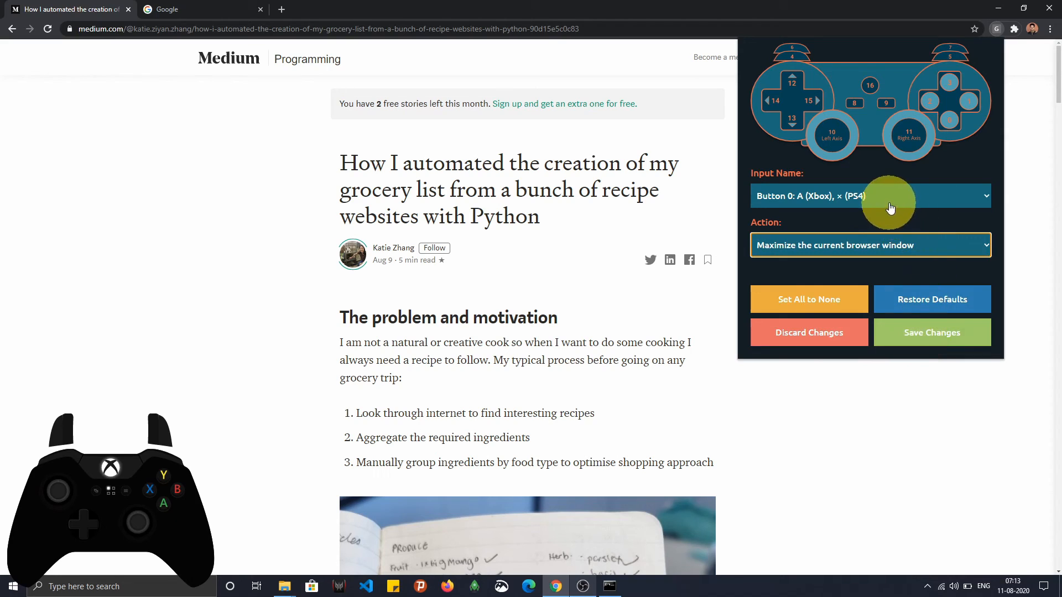
click(870, 246)
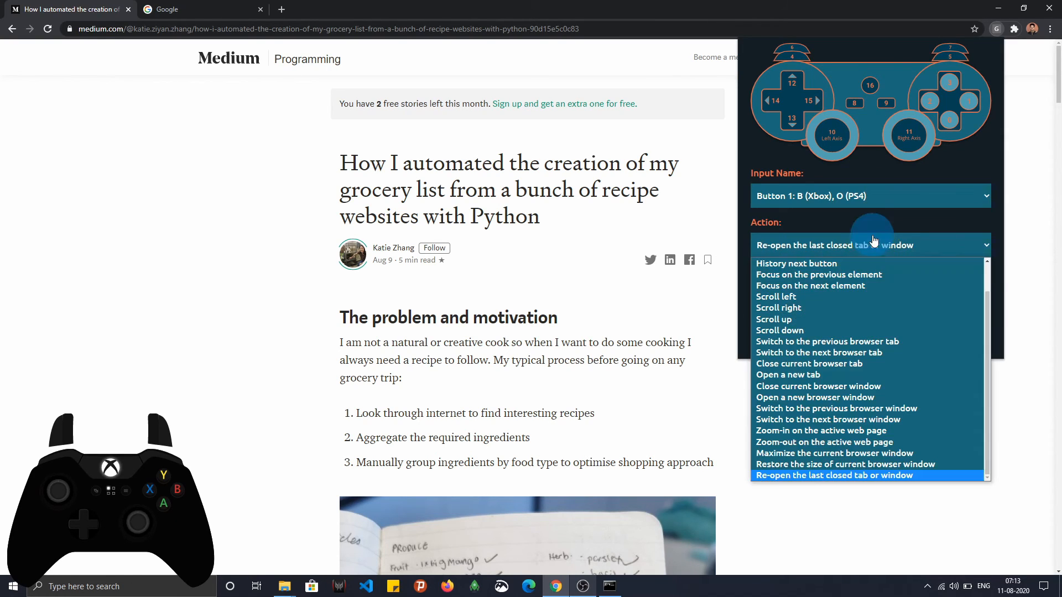
mouse_move(826, 465)
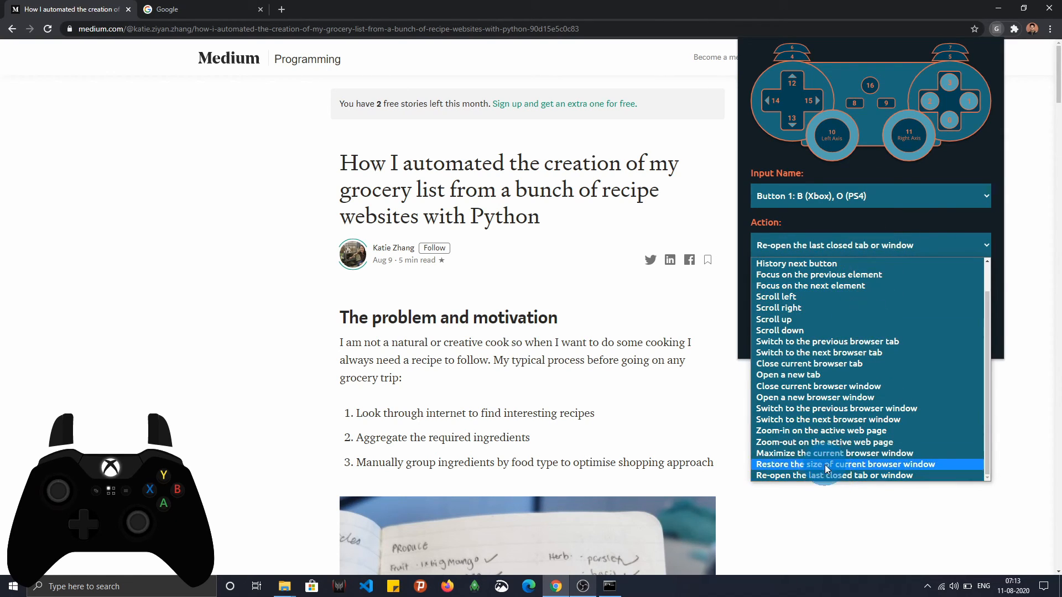
click(845, 464)
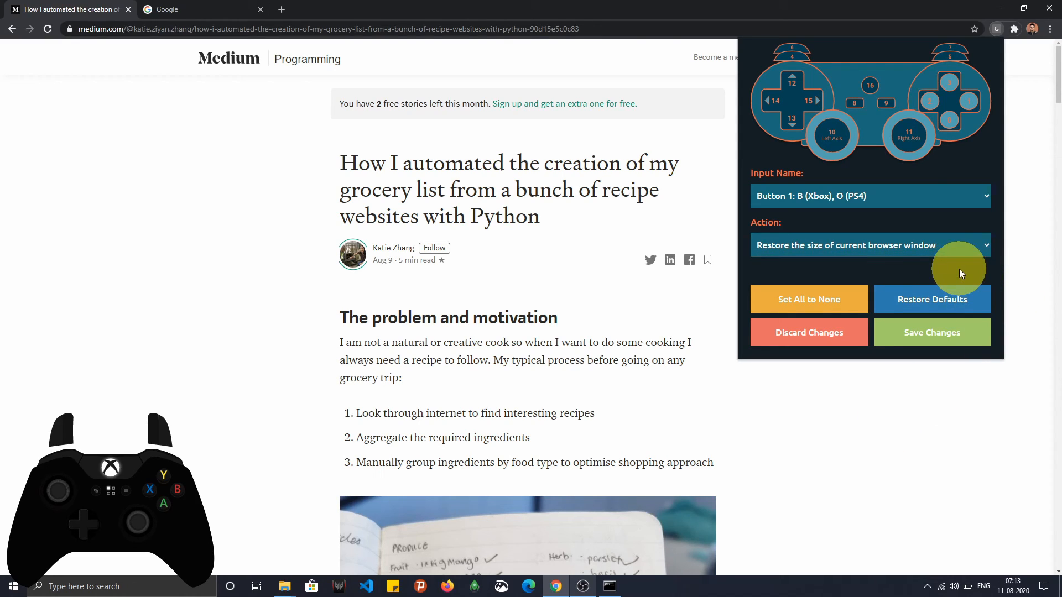
mouse_move(918, 342)
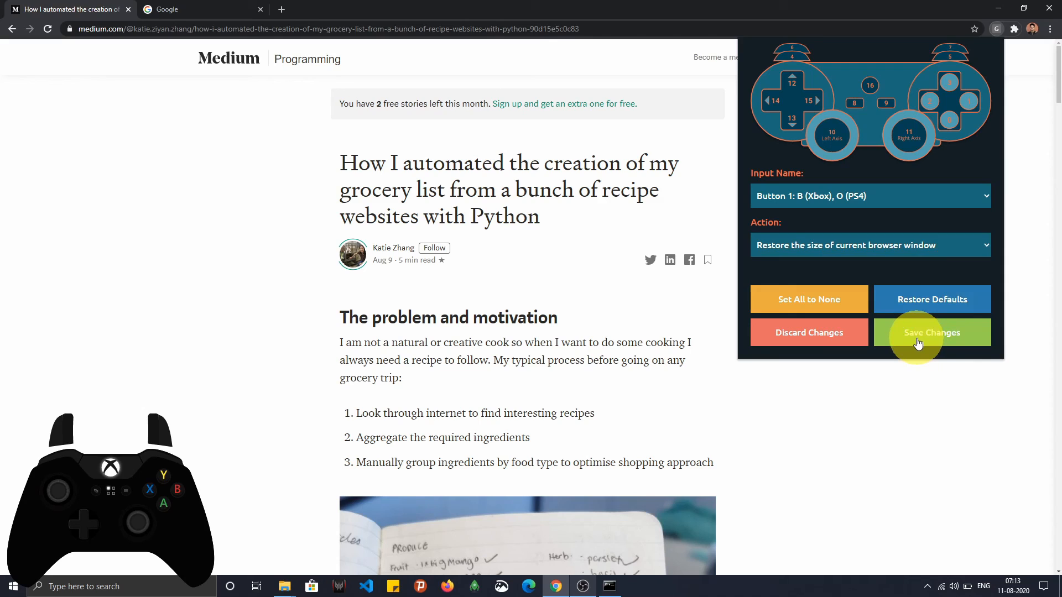
click(931, 333)
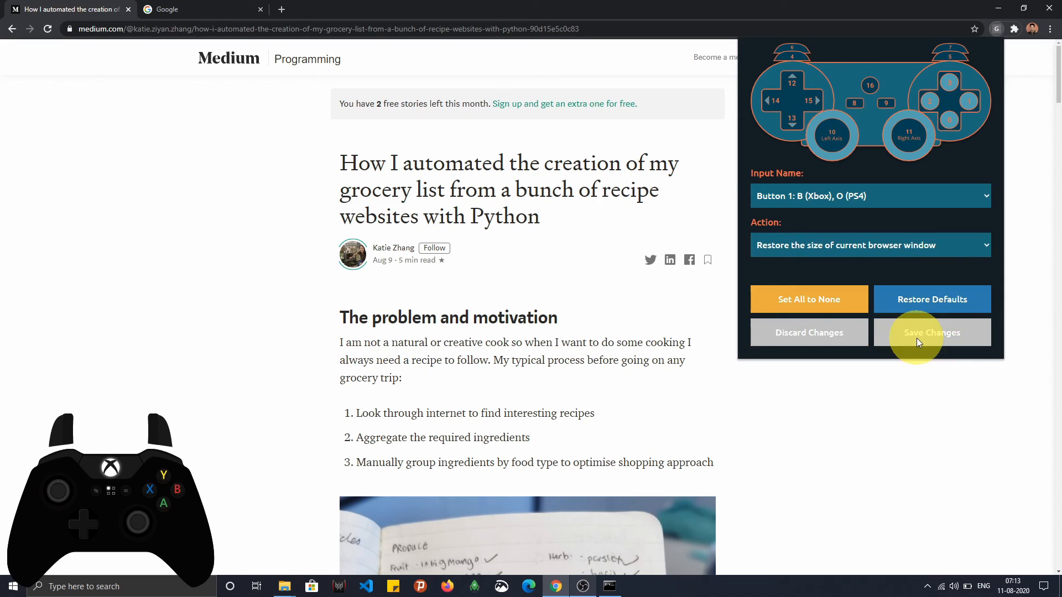
click(931, 333)
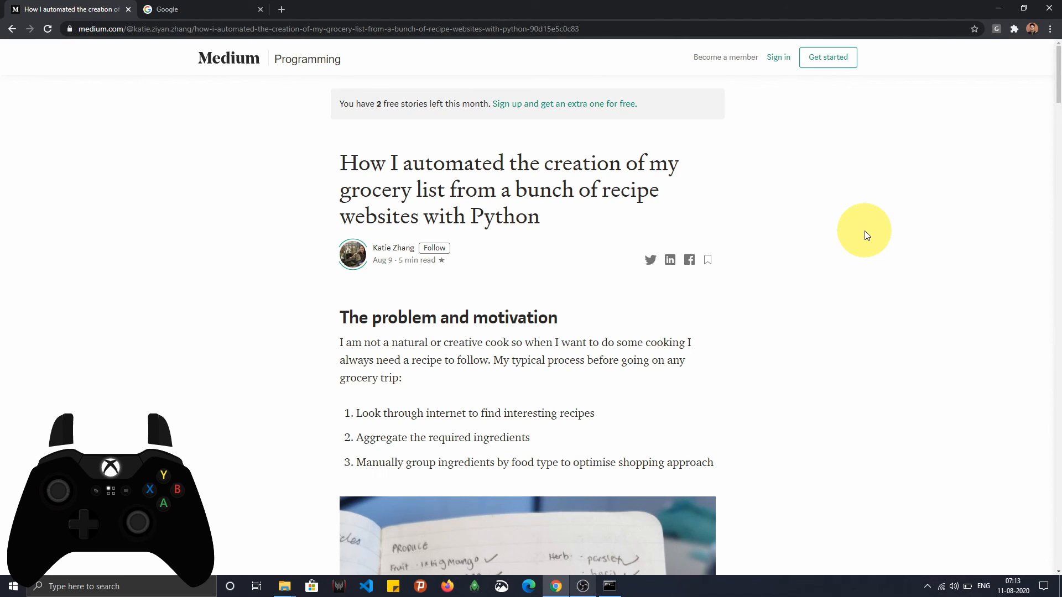
click(1024, 8)
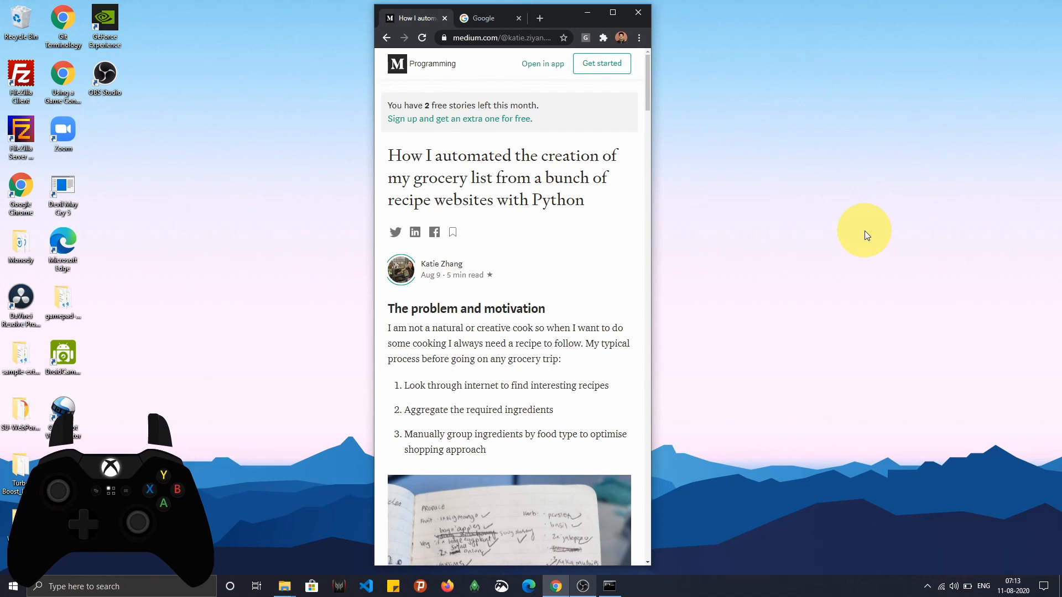
click(611, 12)
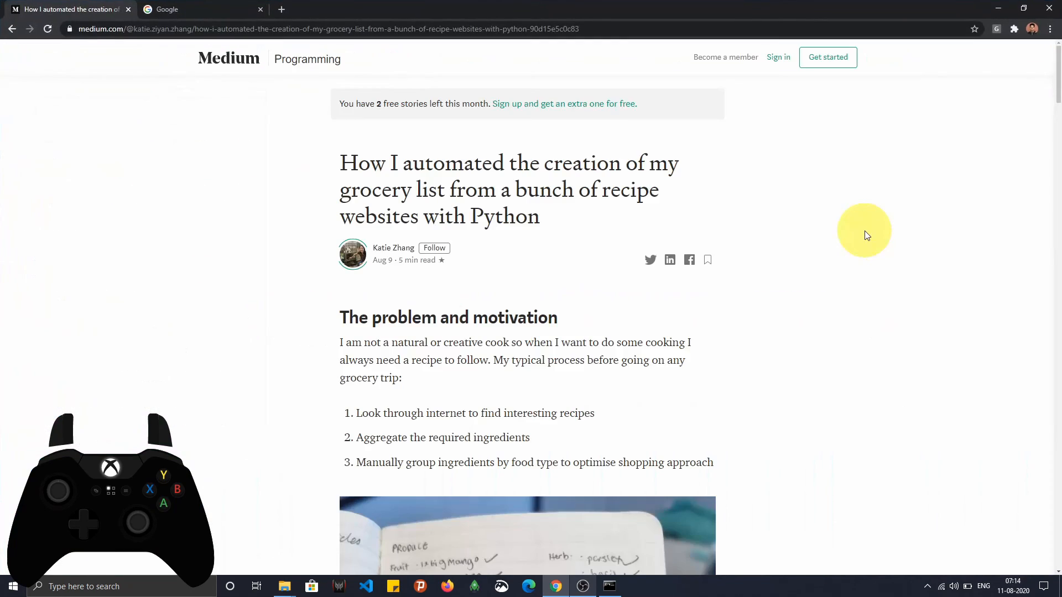